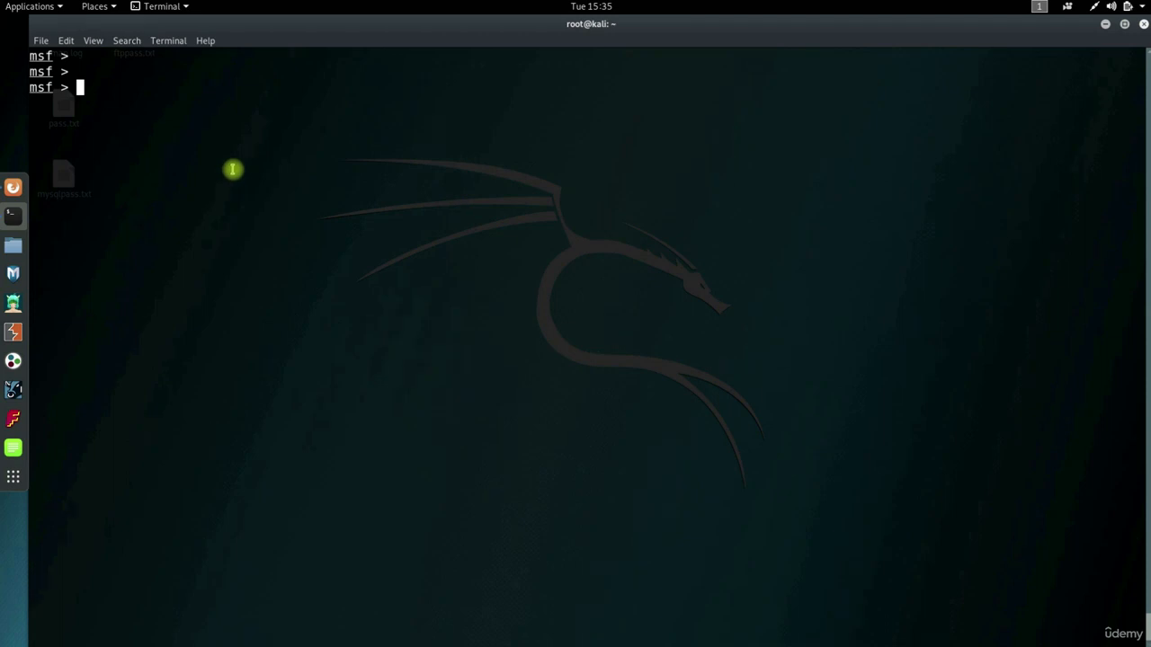
List database FTP services by port 21 and by name ftp, then begin a module search
text(services -p 21)
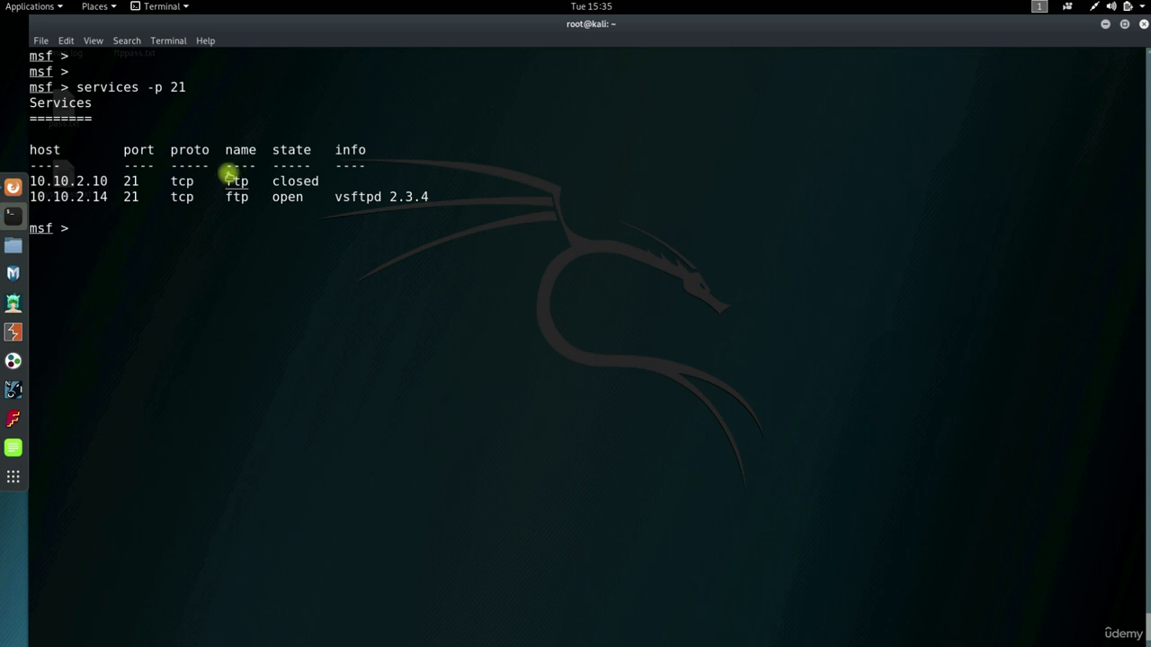
mouse_move(448, 186)
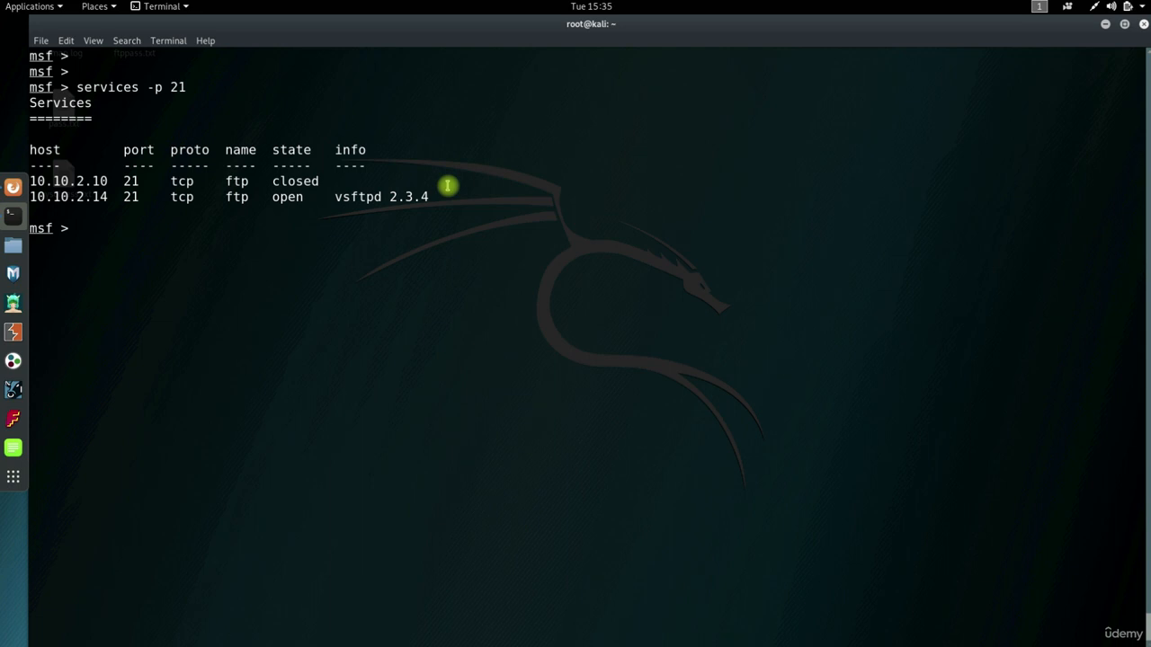
text(services -s f)
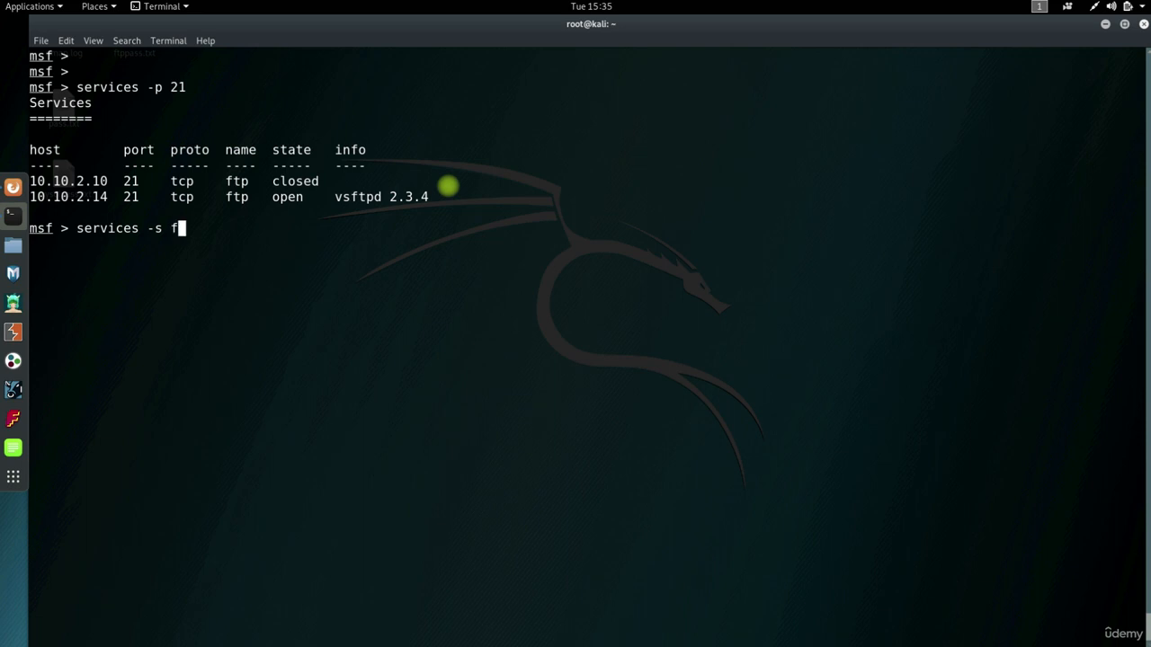
key(Return)
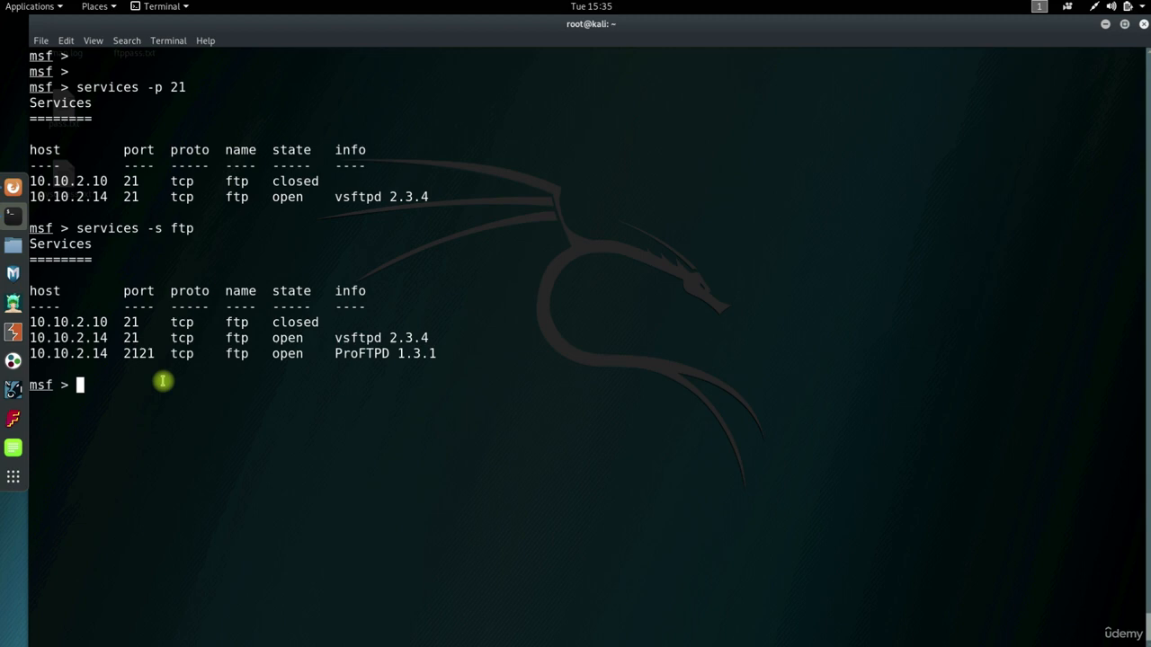
text(search)
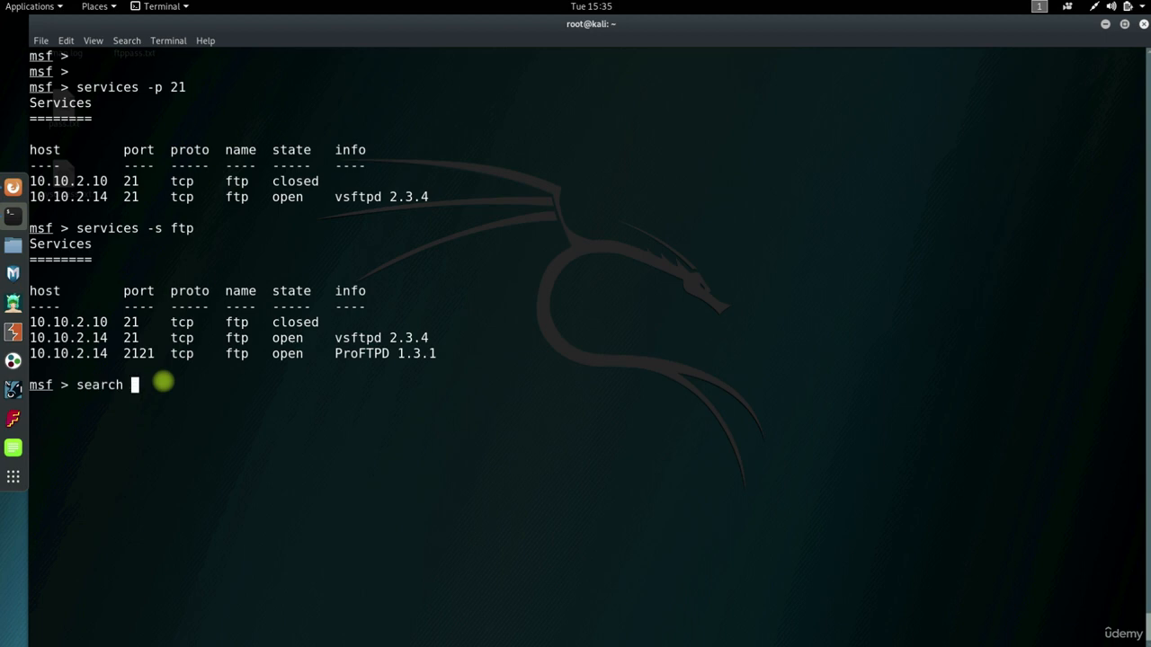
Search for FTP auxiliary modules with 'search ftp type:auxiliary' and start a use command
text(ftp type:au)
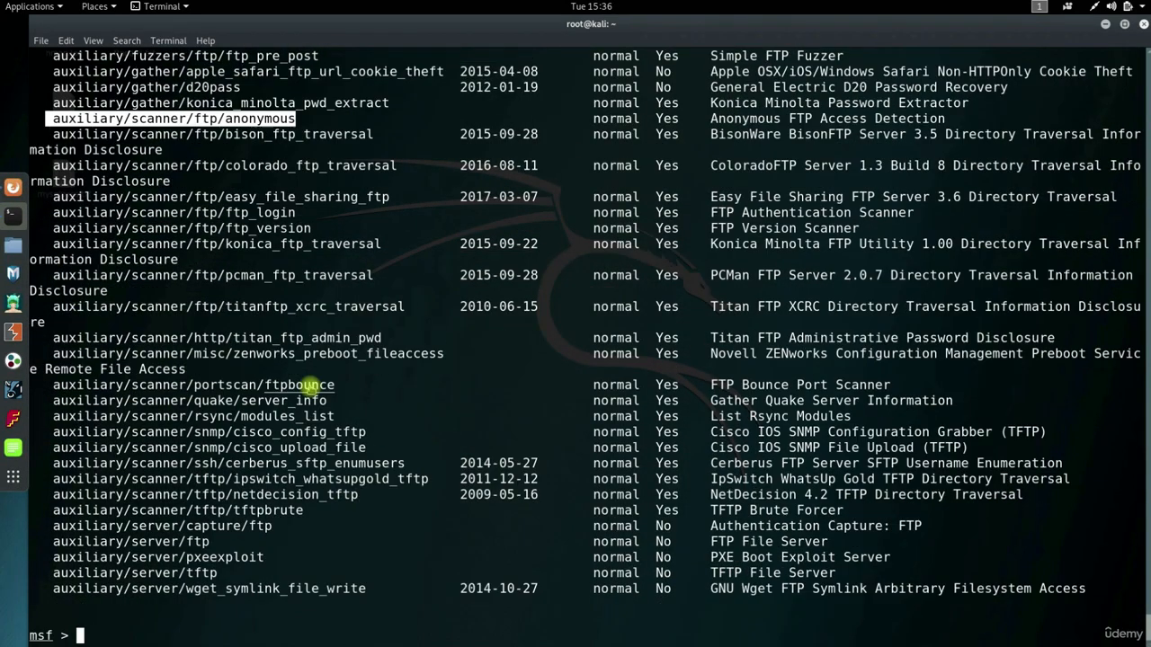
text(use auxiliary/sc)
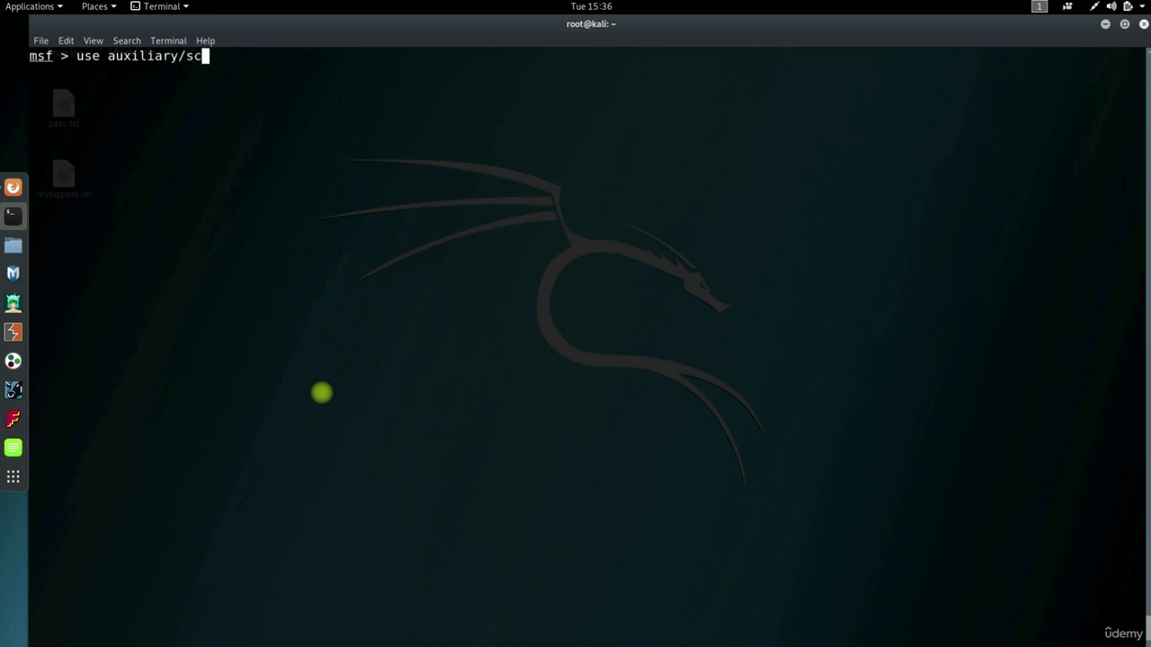
Load ftp_version, review its options, run it, and select the vsFTPd 2.3.4 banner
key(Tab)
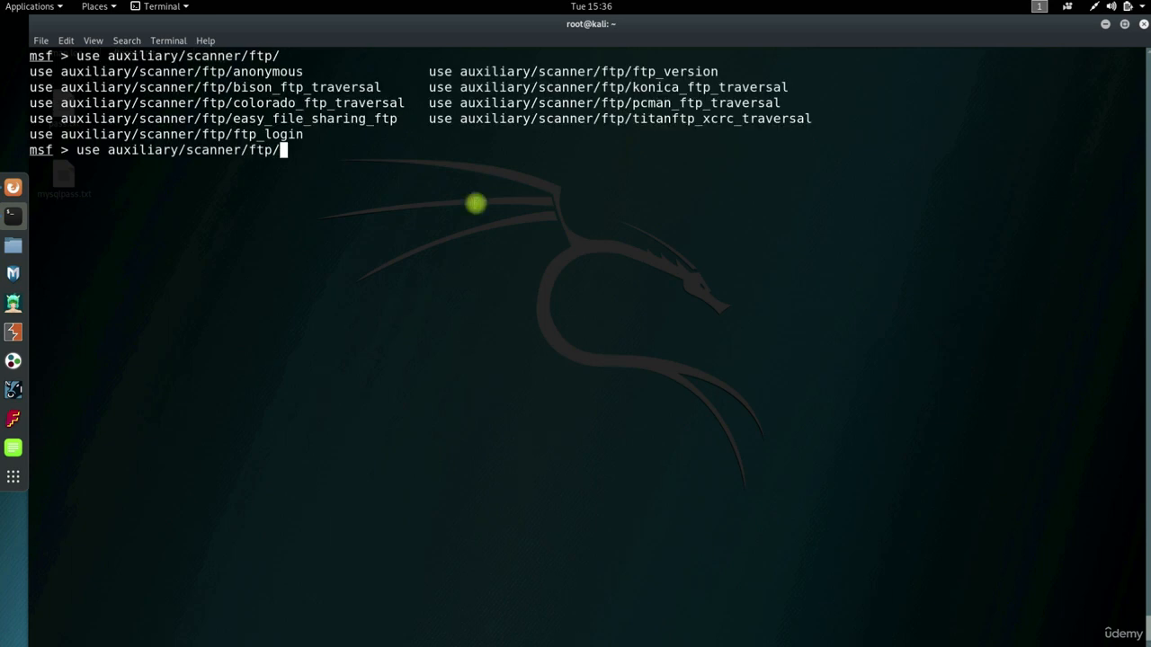
text(ftp_version)
text(show)
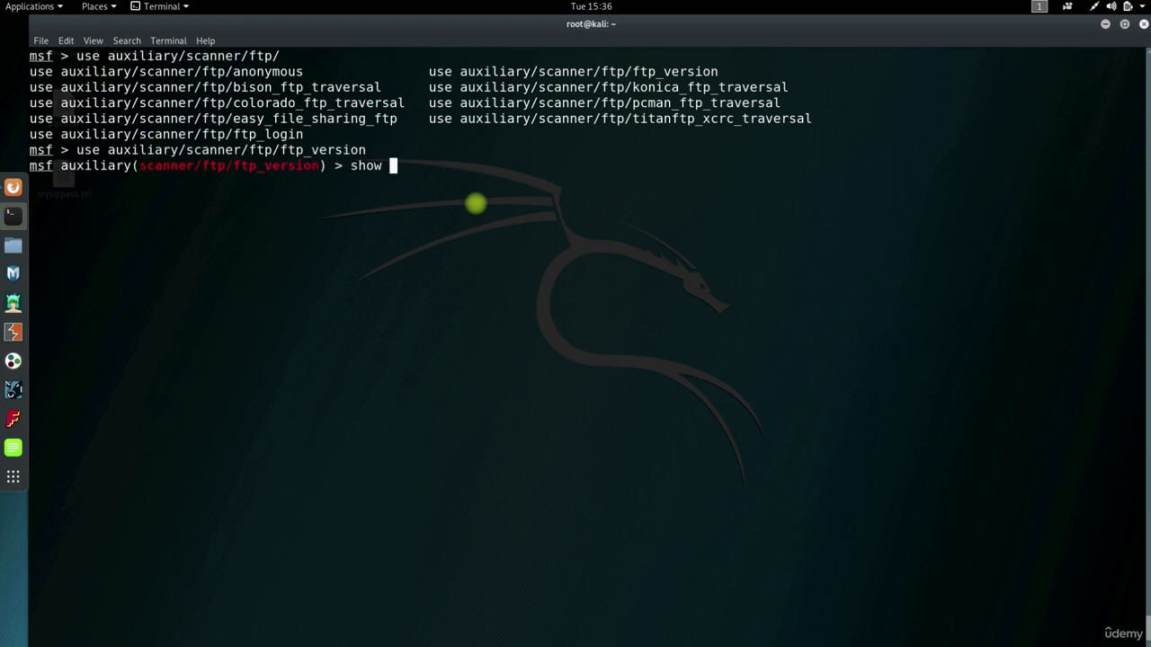
text(options)
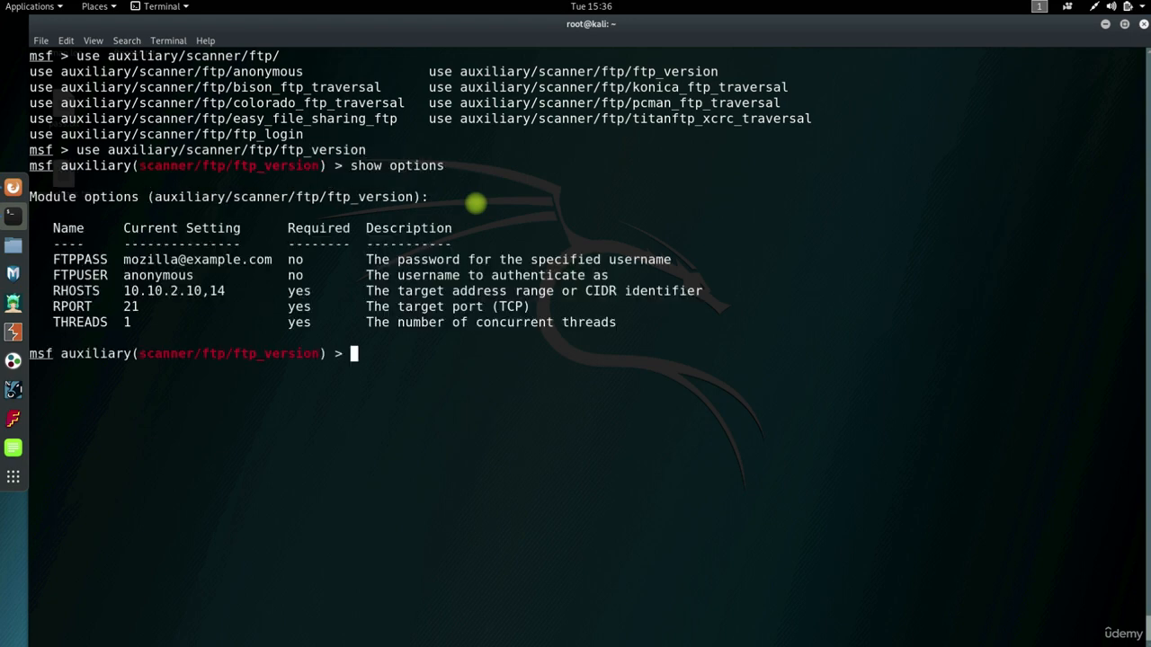
text(run)
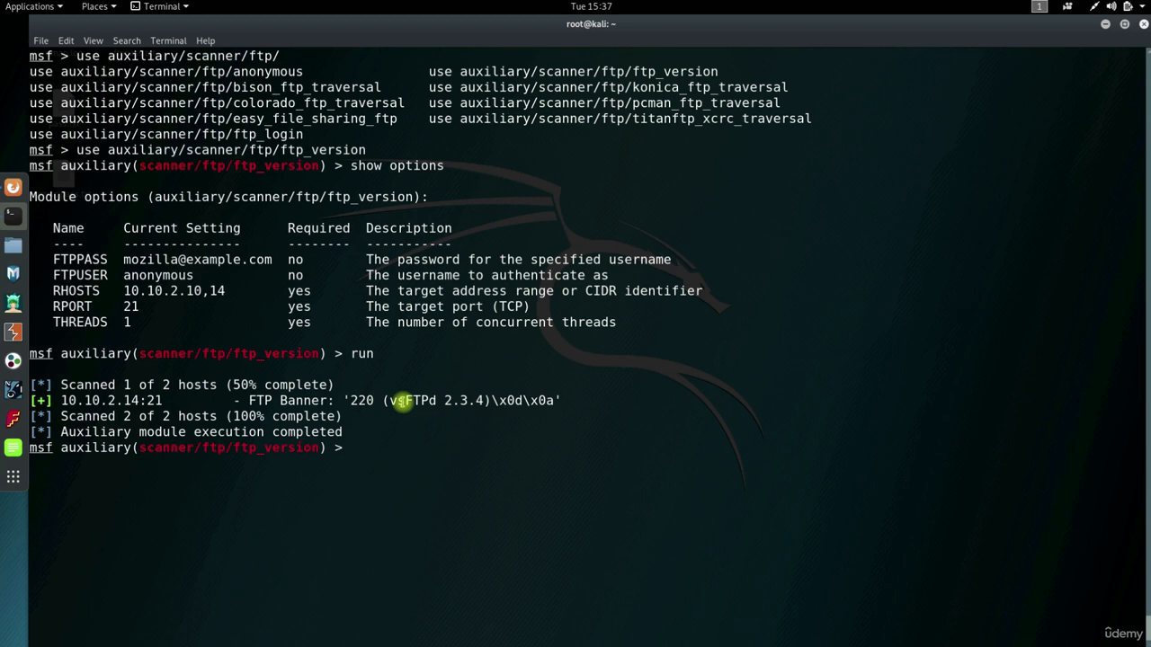
double_click(436, 401)
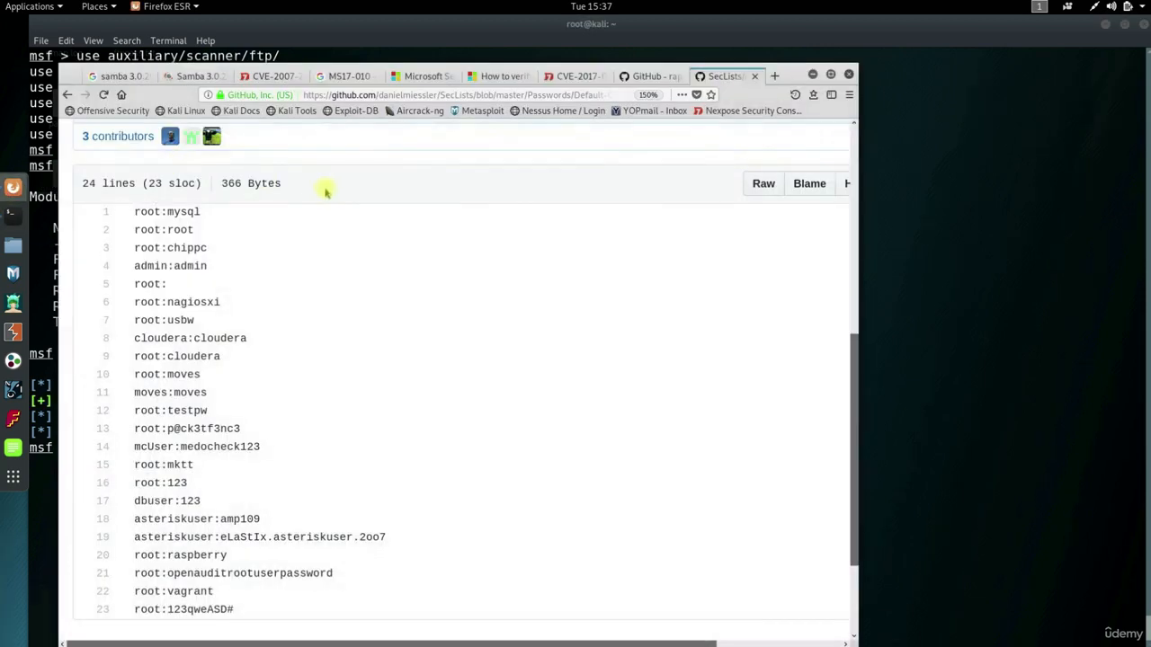
Search 'vsFTPd 2.3.4' and open Rapid7's vsftpd_234_backdoor module page
text(vsFTPd 2.3.4 exploit)
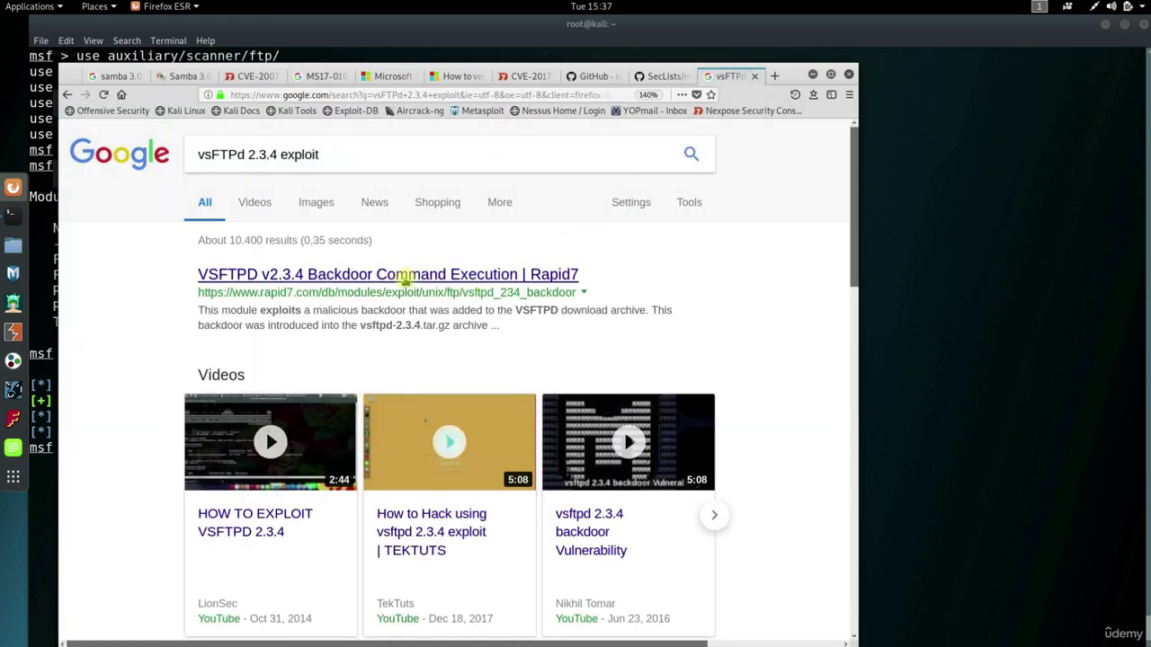
mouse_move(440, 286)
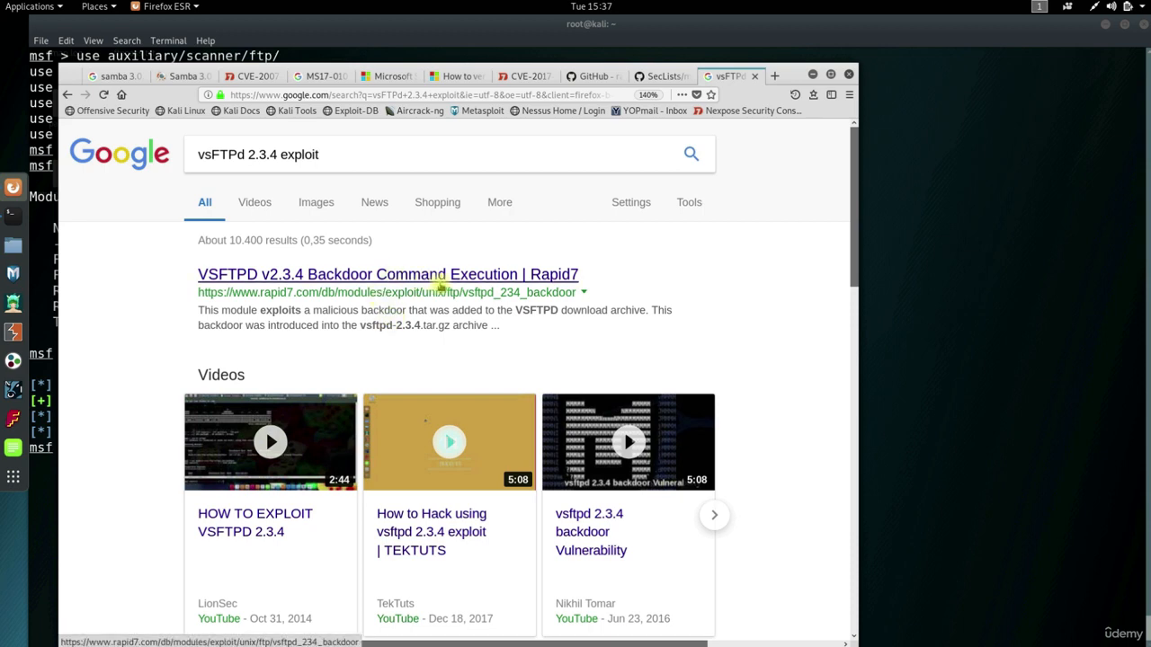
click(387, 275)
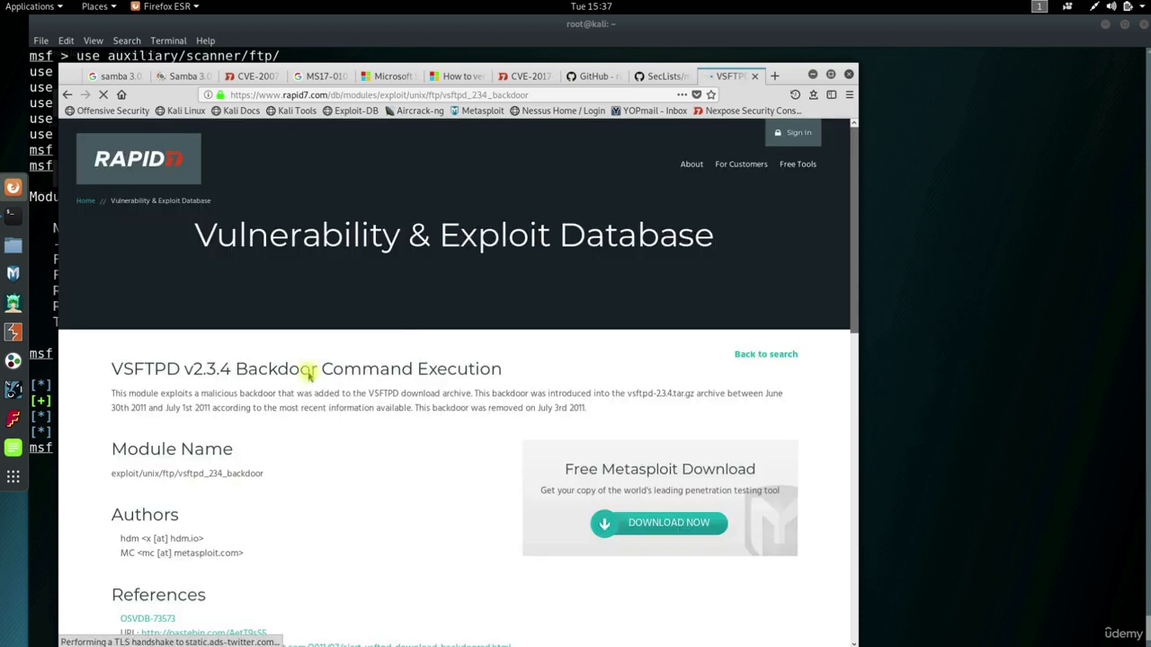
scroll(down, 3)
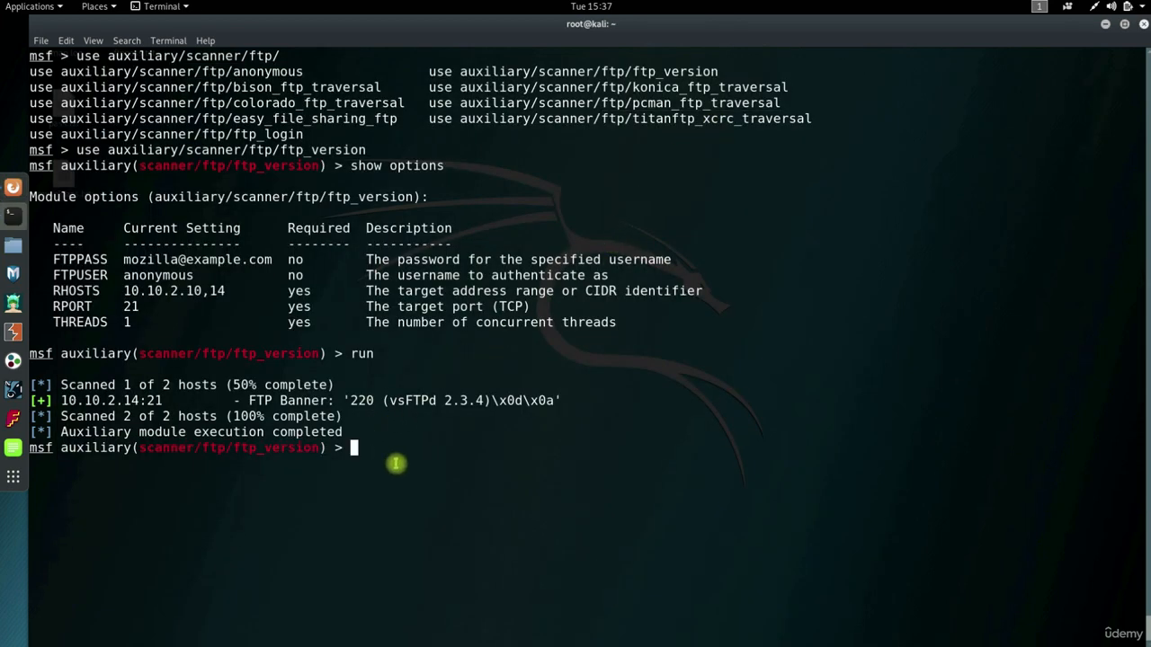
mouse_move(499, 443)
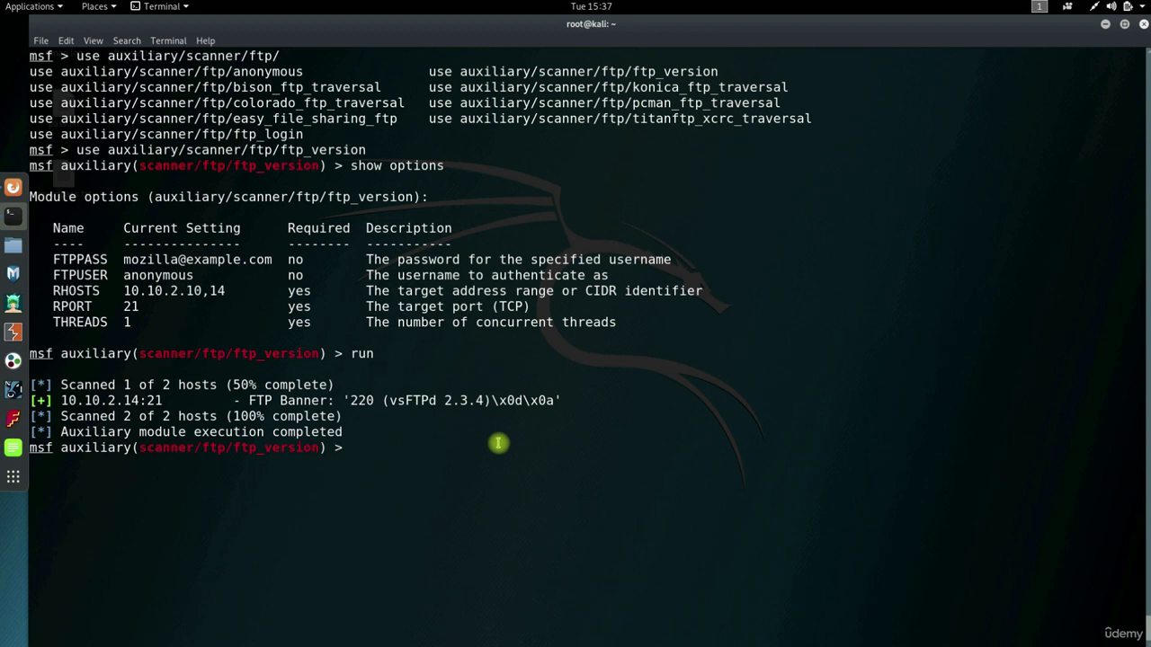
mouse_move(492, 430)
text(back)
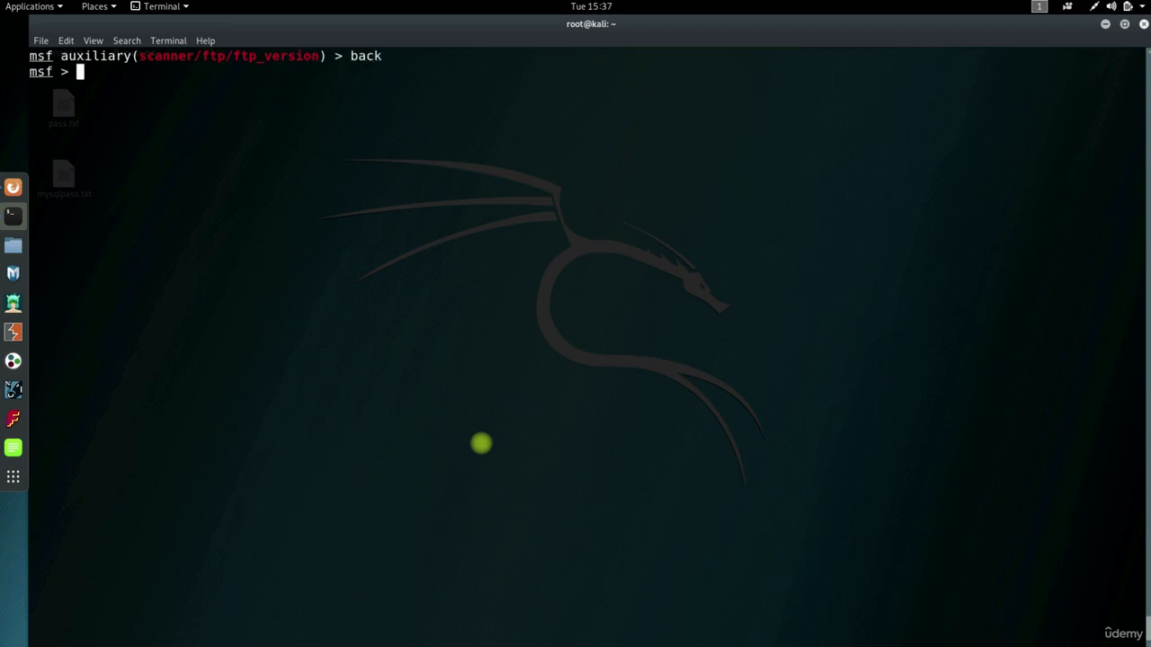
Load auxiliary/scanner/ftp/ftp_login and list its options
text(use auxiliary/scanner/ftp/ftp_login)
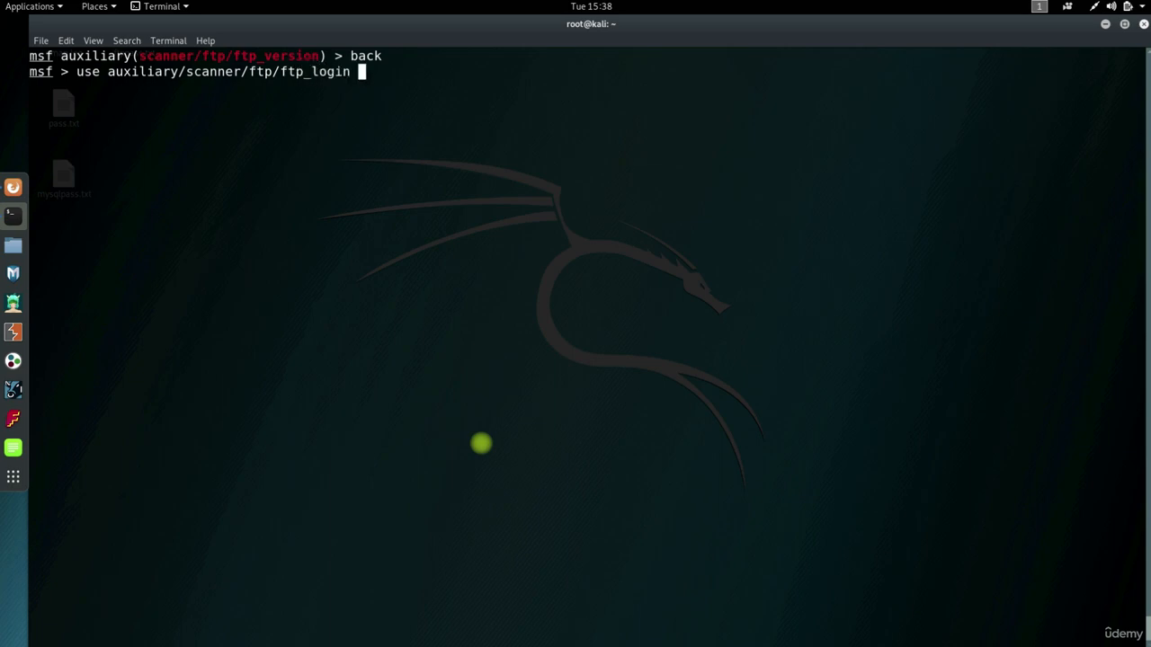
text(s)
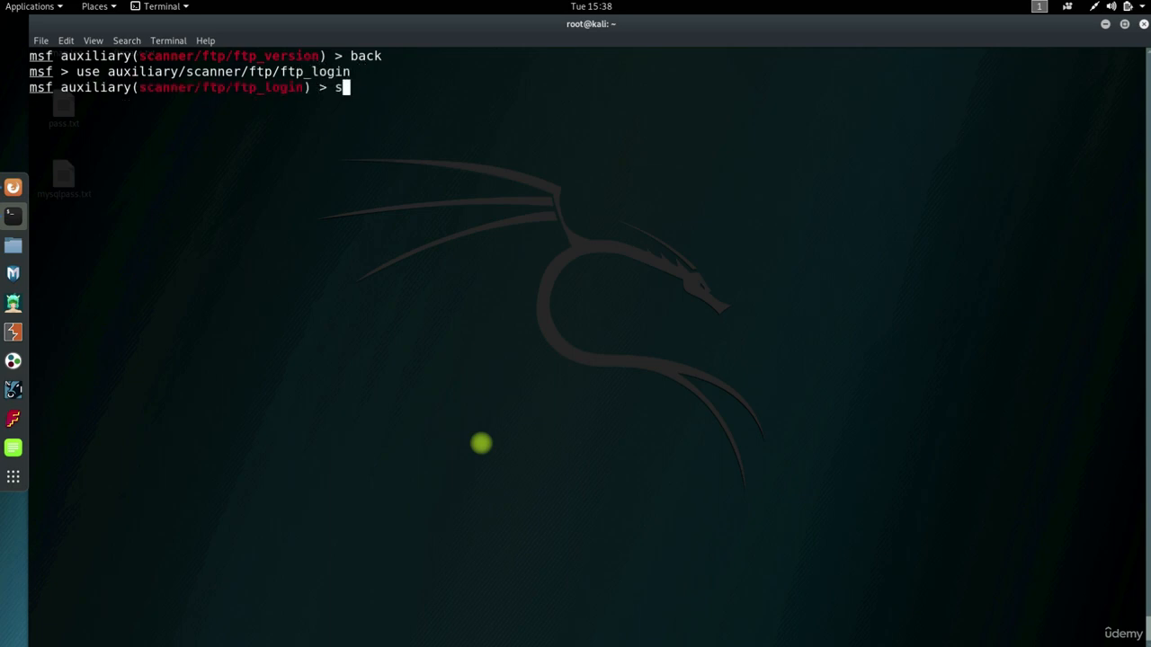
text(how options)
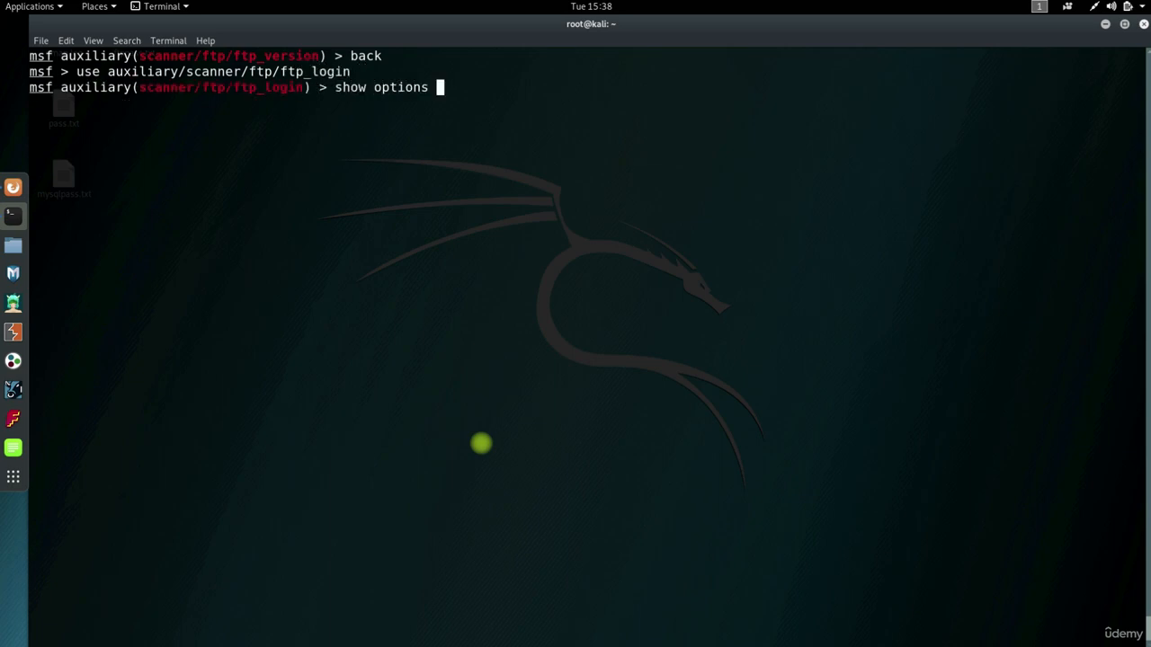
key(Return)
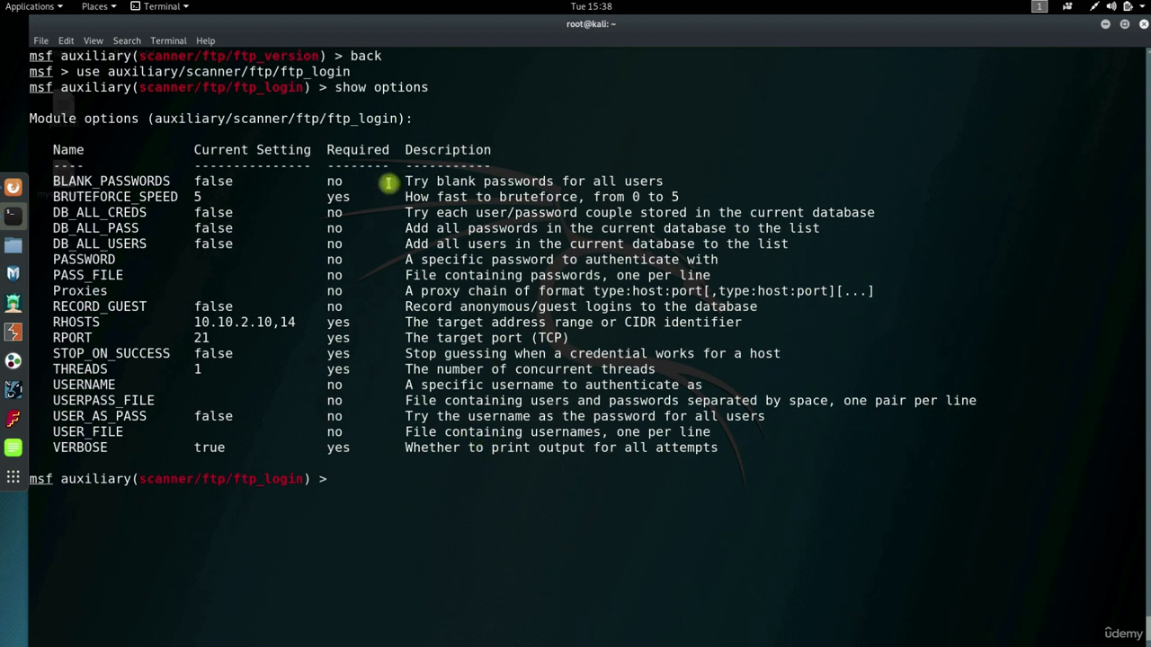
Set BLANK_PASSWORDS and USER_AS_PASS true, with USERPASS_FILE Desktop/ftppass.txt
text(set B)
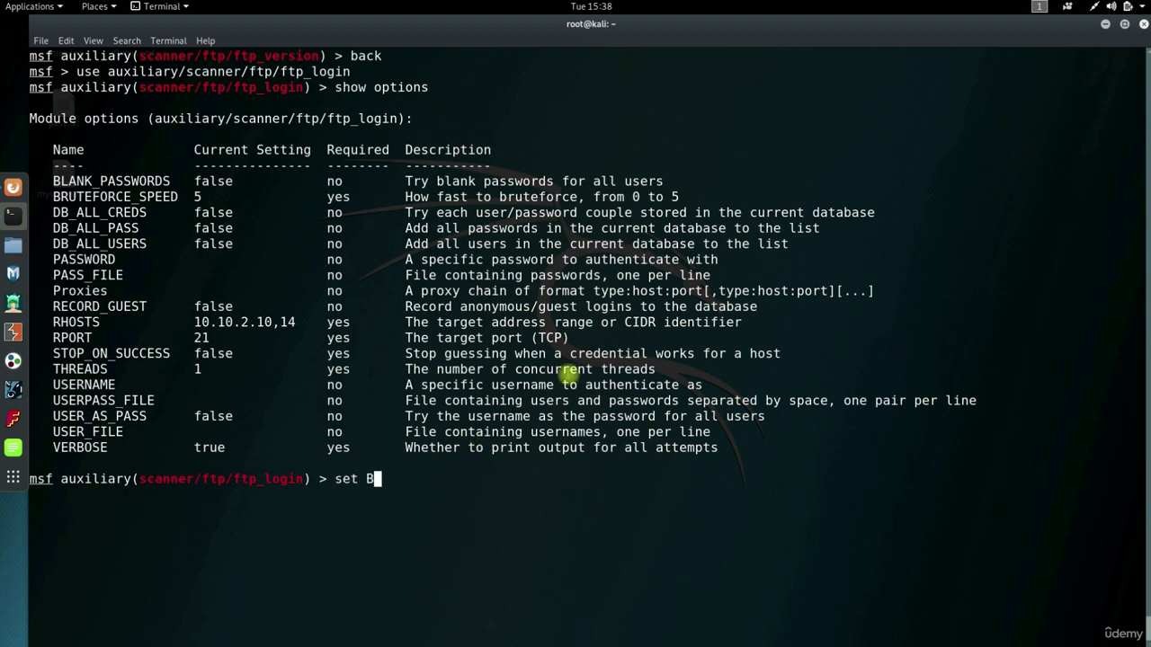
text(LANK_PASSWORDS true)
text(set USER)
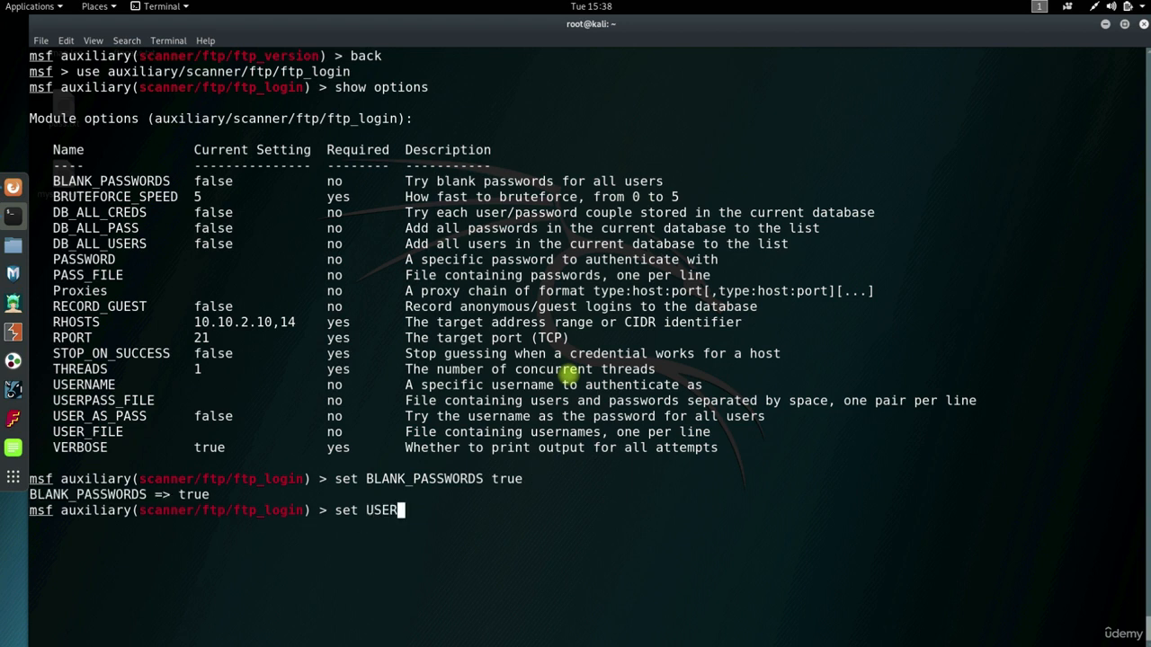
text(_AS_PASS true)
text(set)
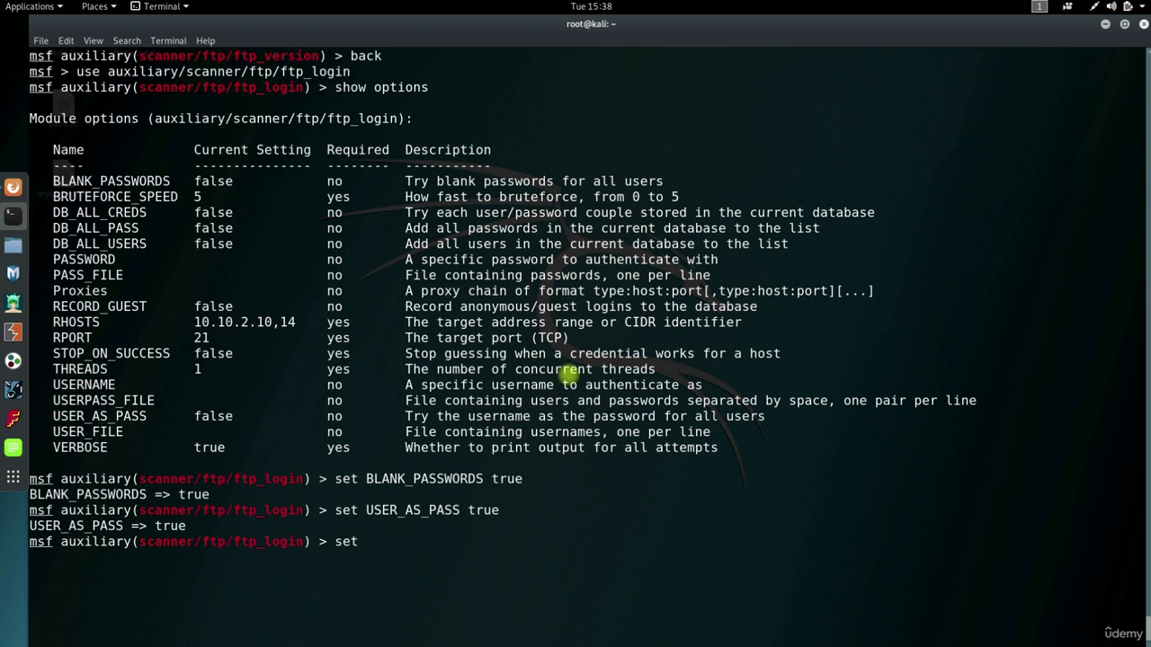
text(USERPASS_FILE)
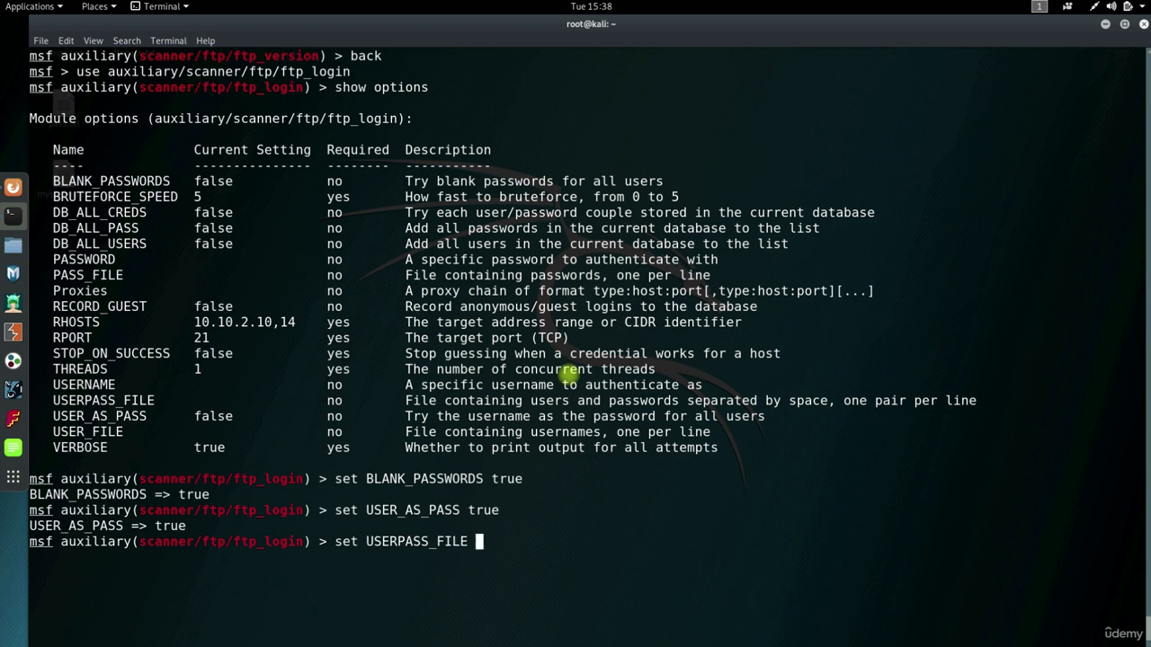
text(Desktop/ftppass.txt)
text(run)
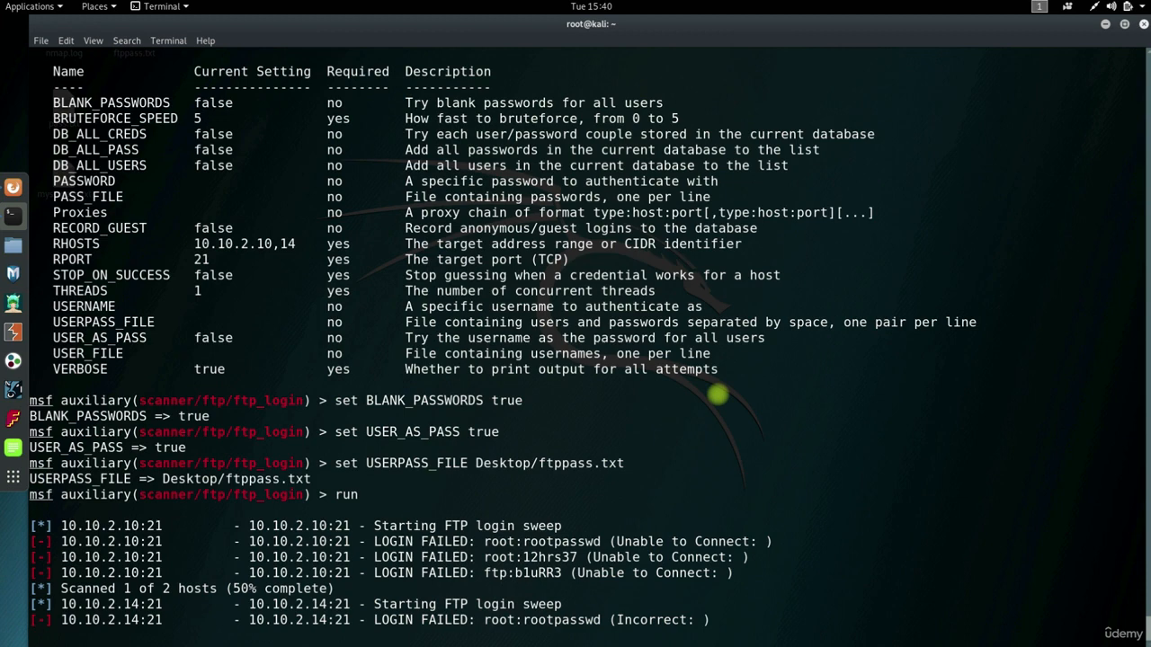
scroll(down, 3)
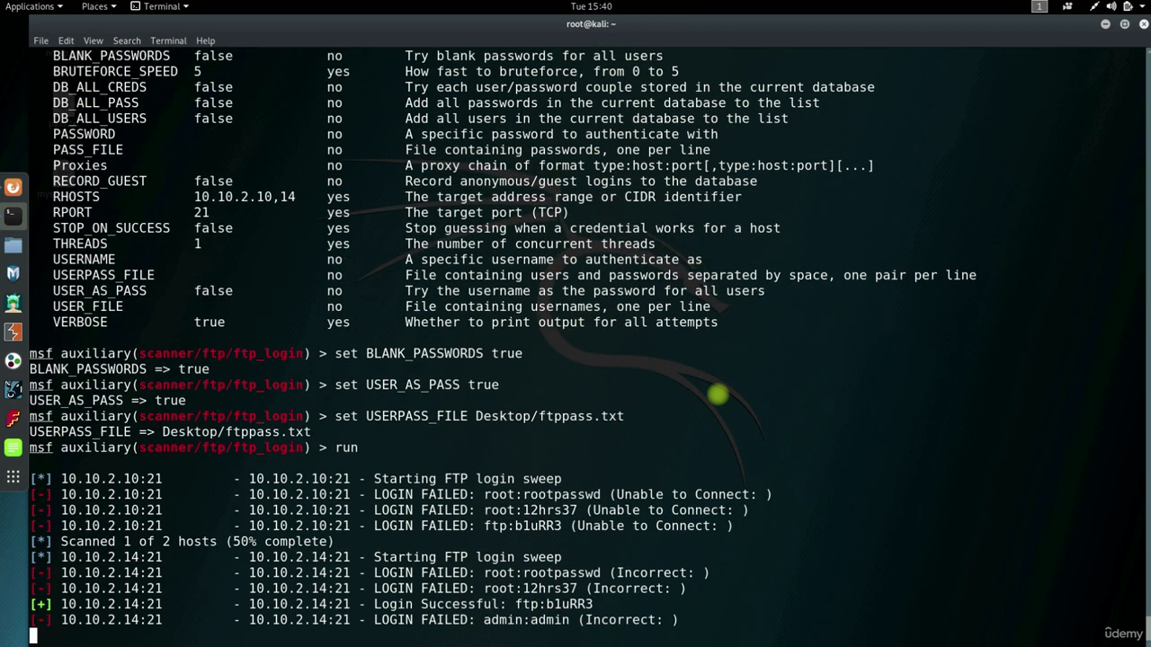
scroll(down, 3)
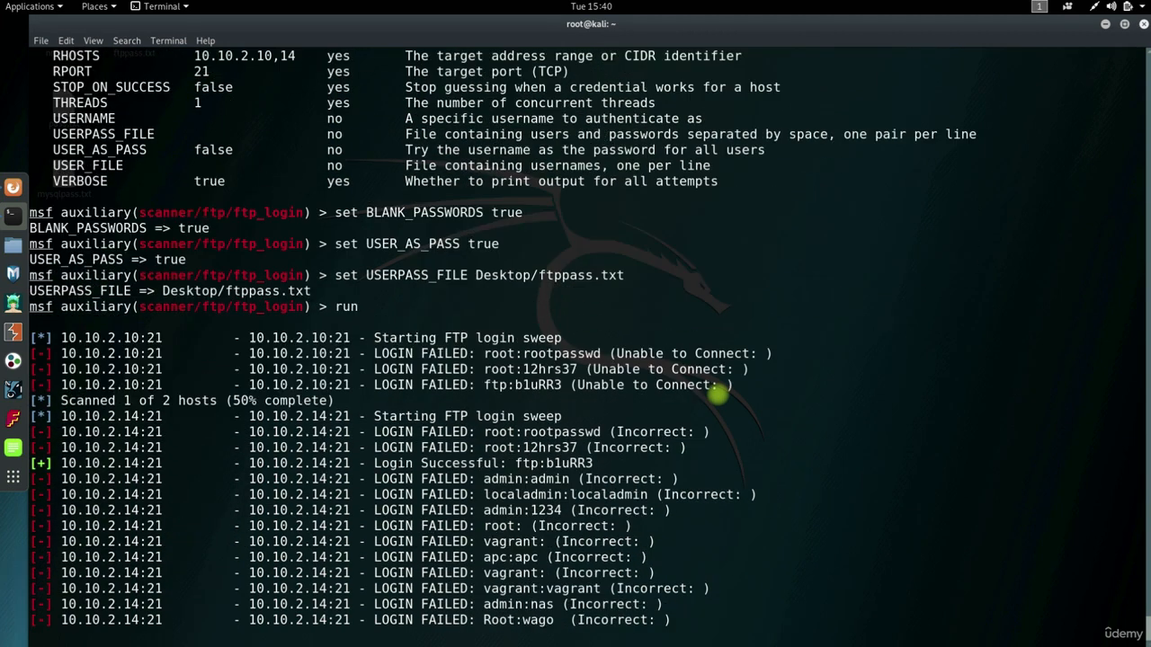
scroll(down, 3)
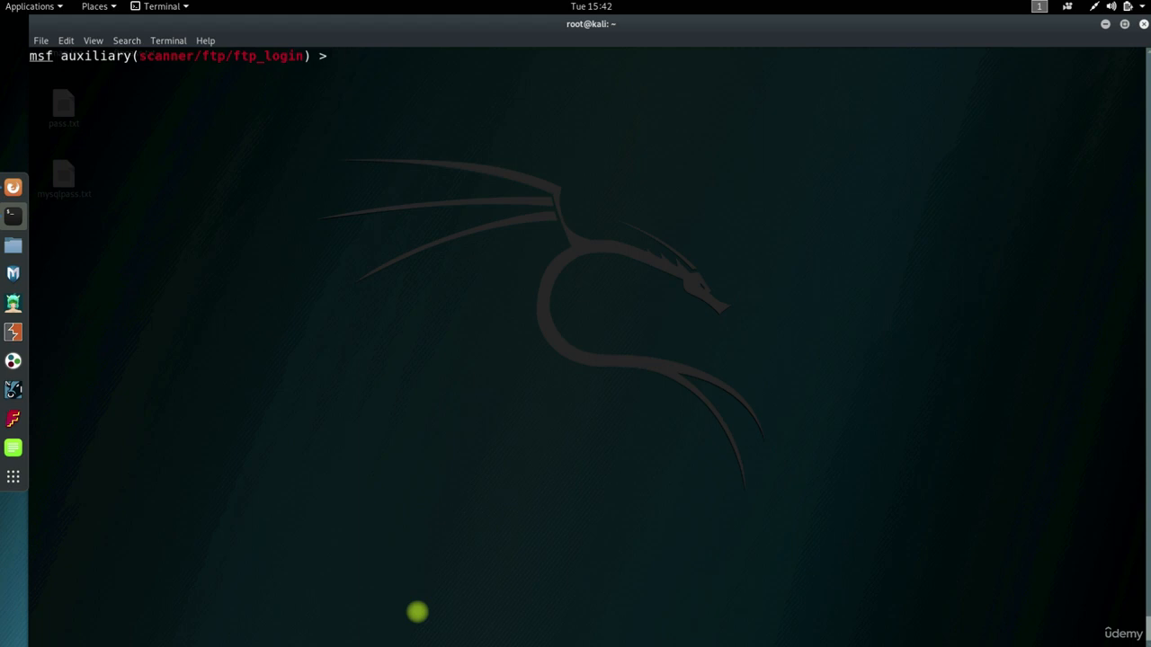
Load auxiliary/scanner/ftp/anonymous, show its options, and run it against 10.10.2.10,14
text(pushm)
text(use)
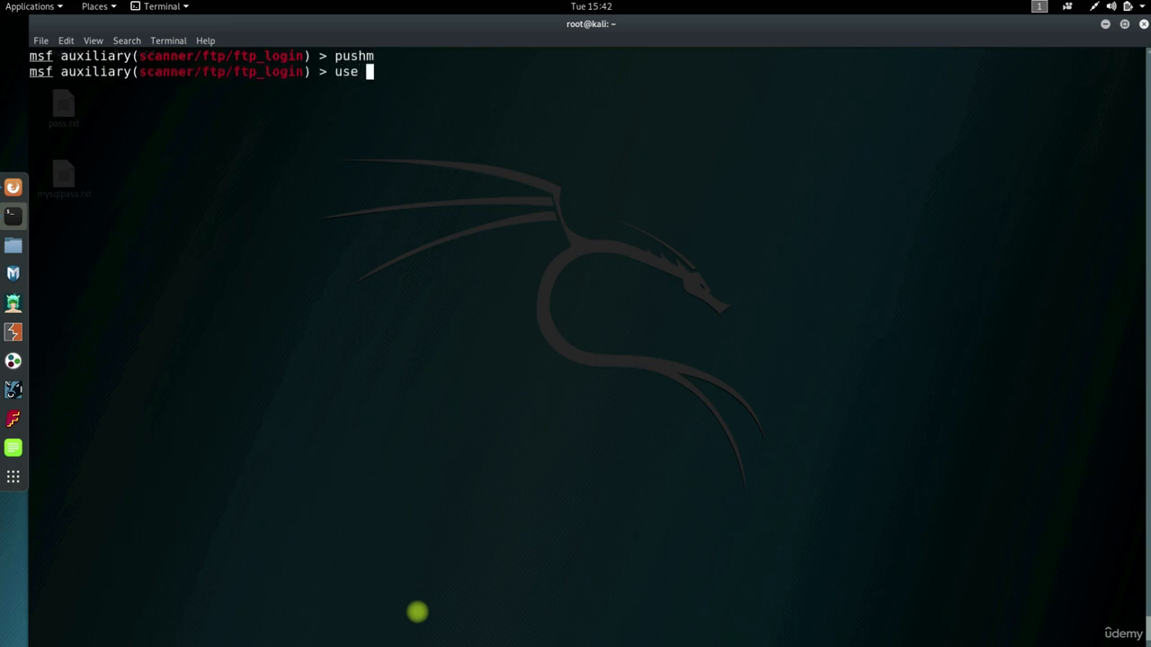
text(auxiliary/scanner/)
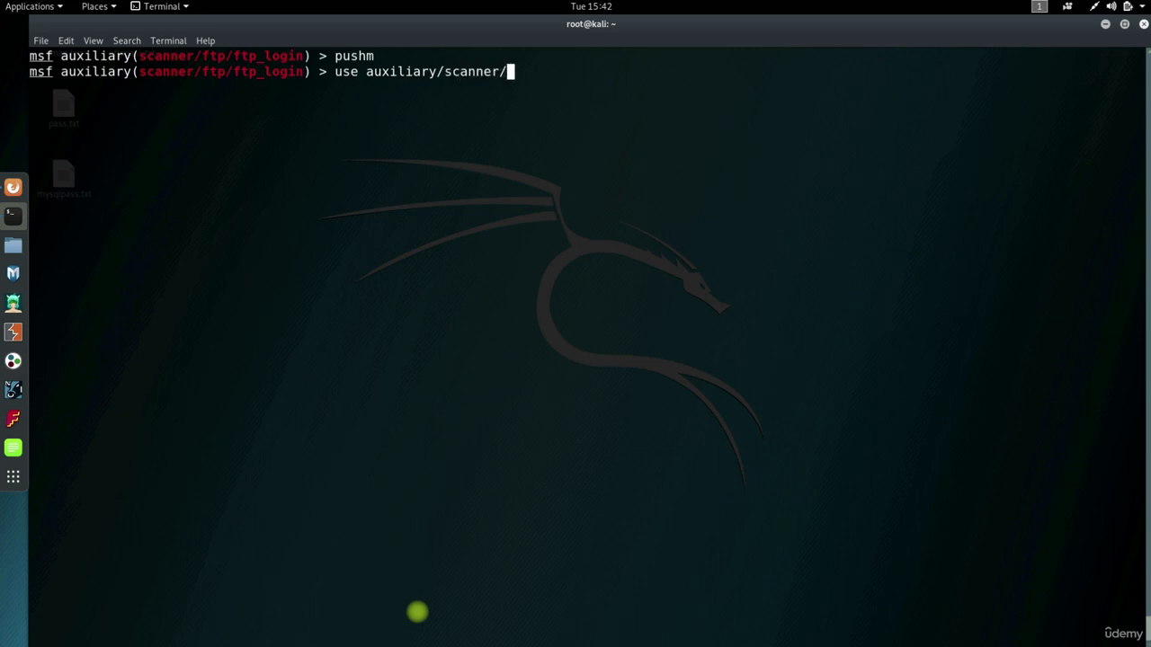
text(ftp/)
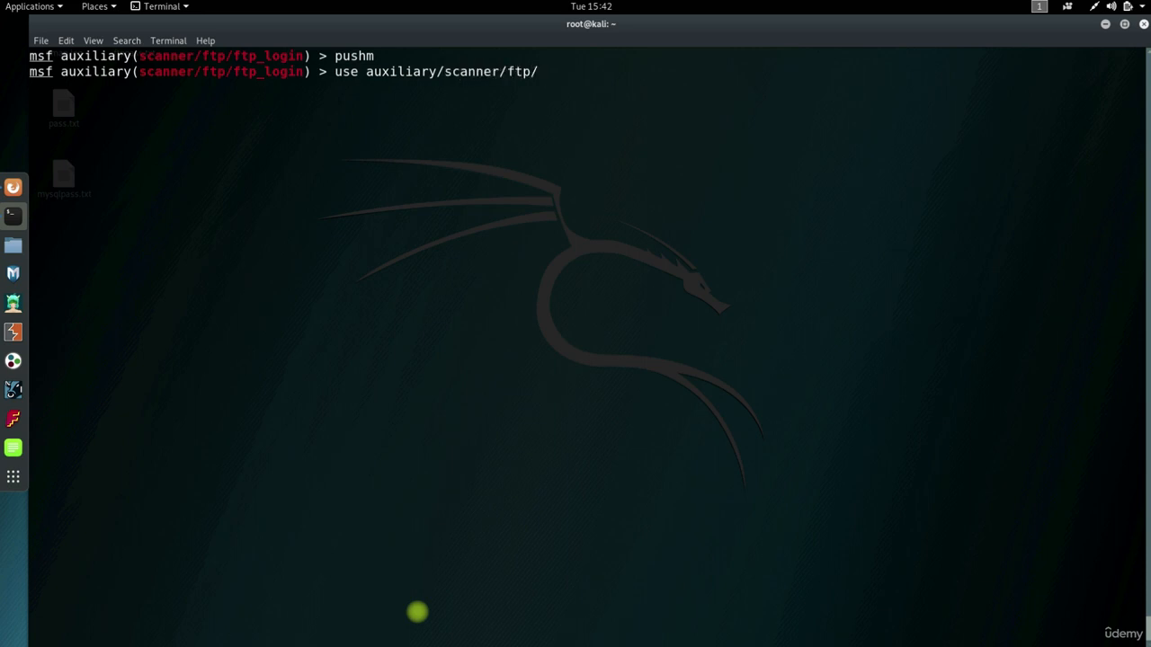
text(anonymous)
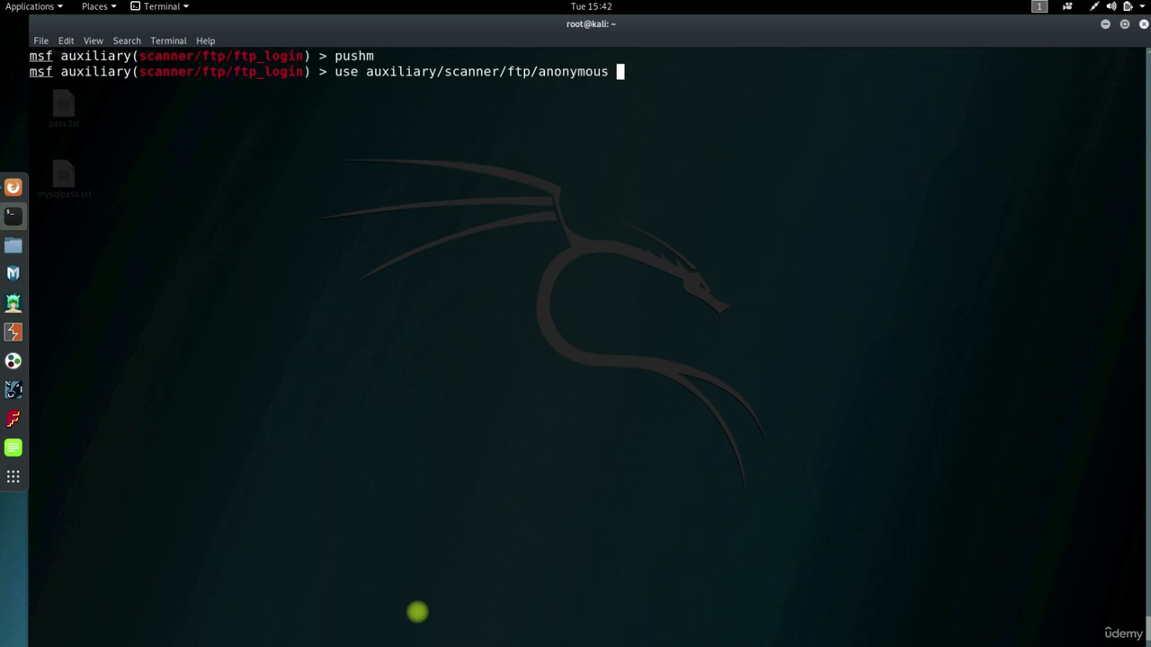
key(Return)
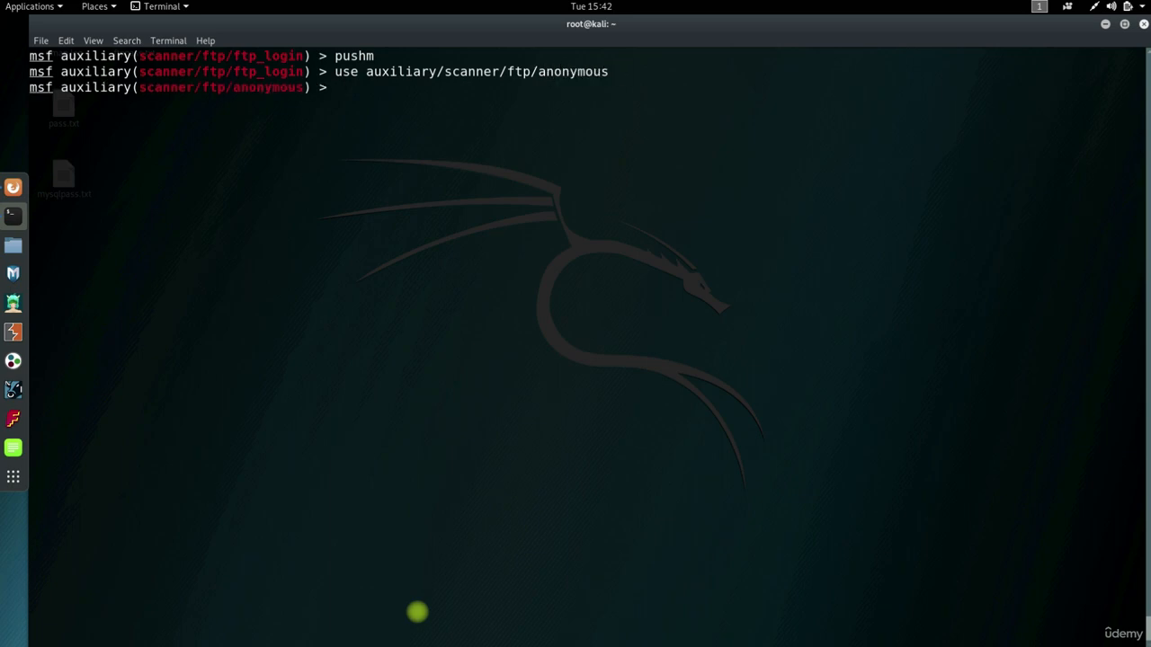
text(show options)
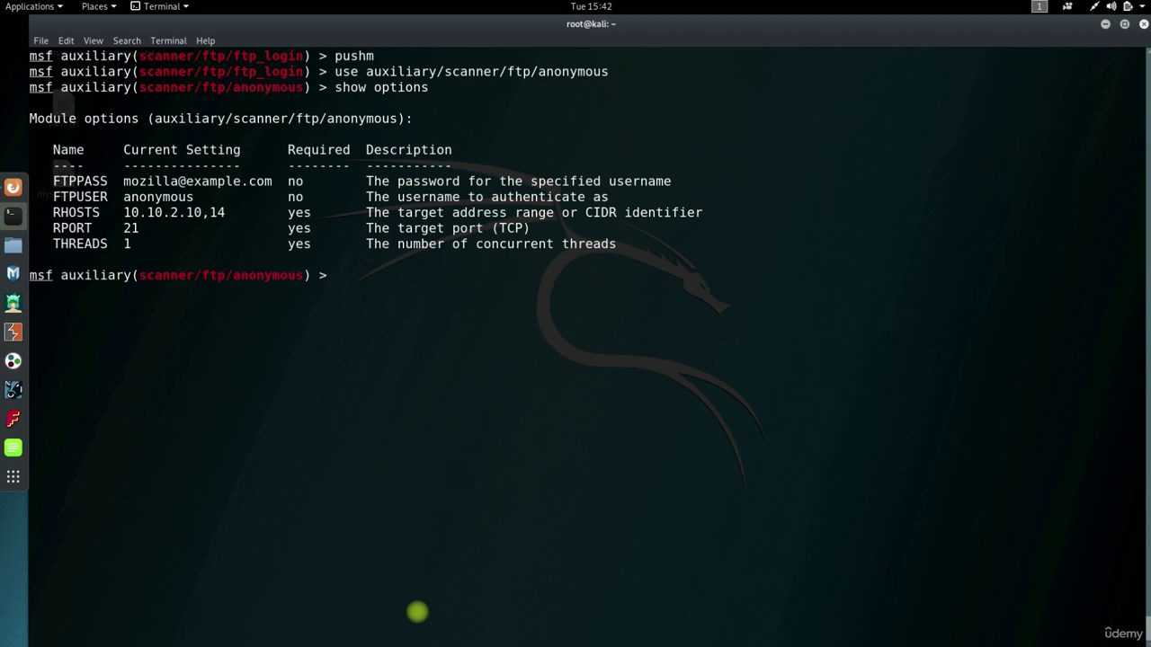
text(run)
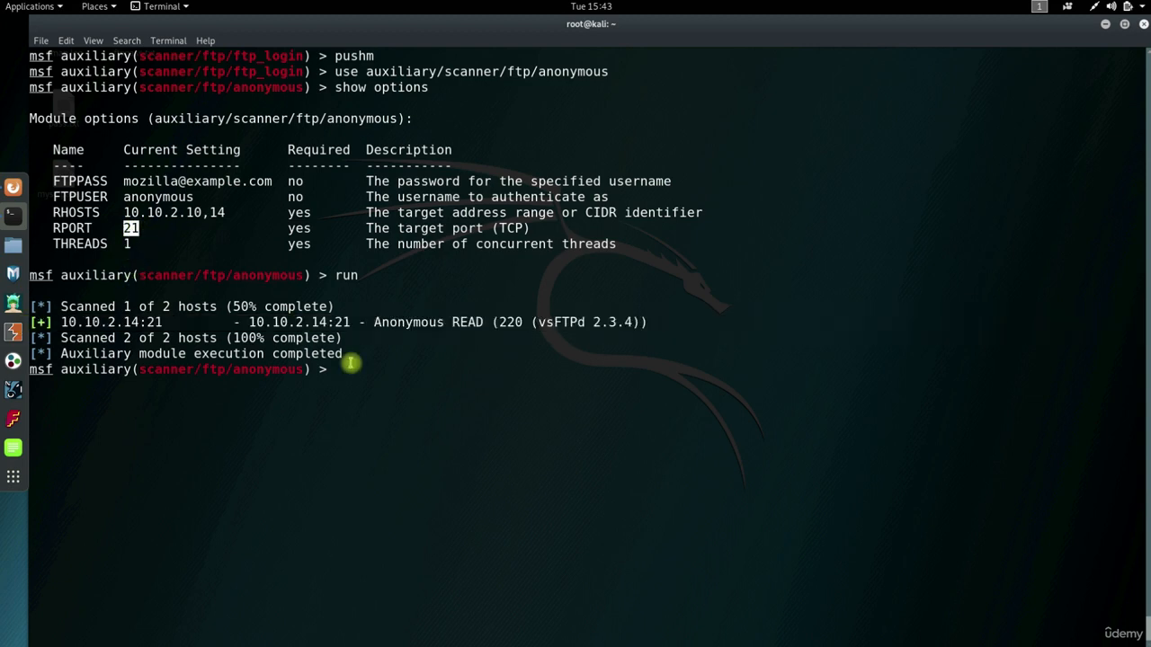
mouse_move(438, 379)
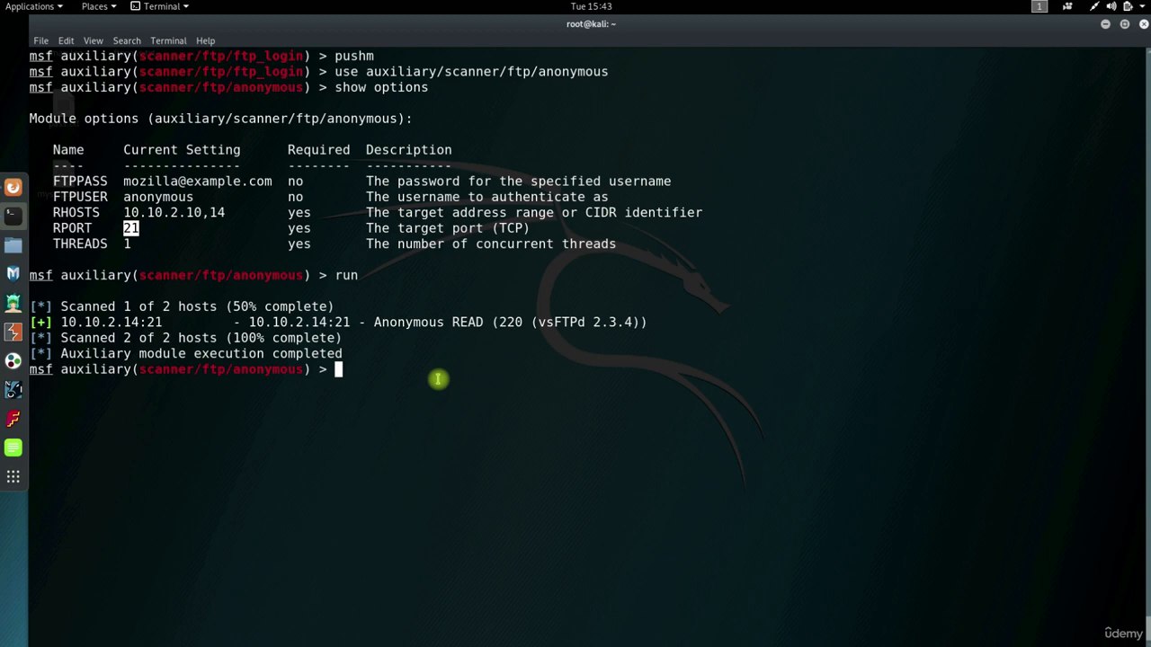
mouse_move(459, 399)
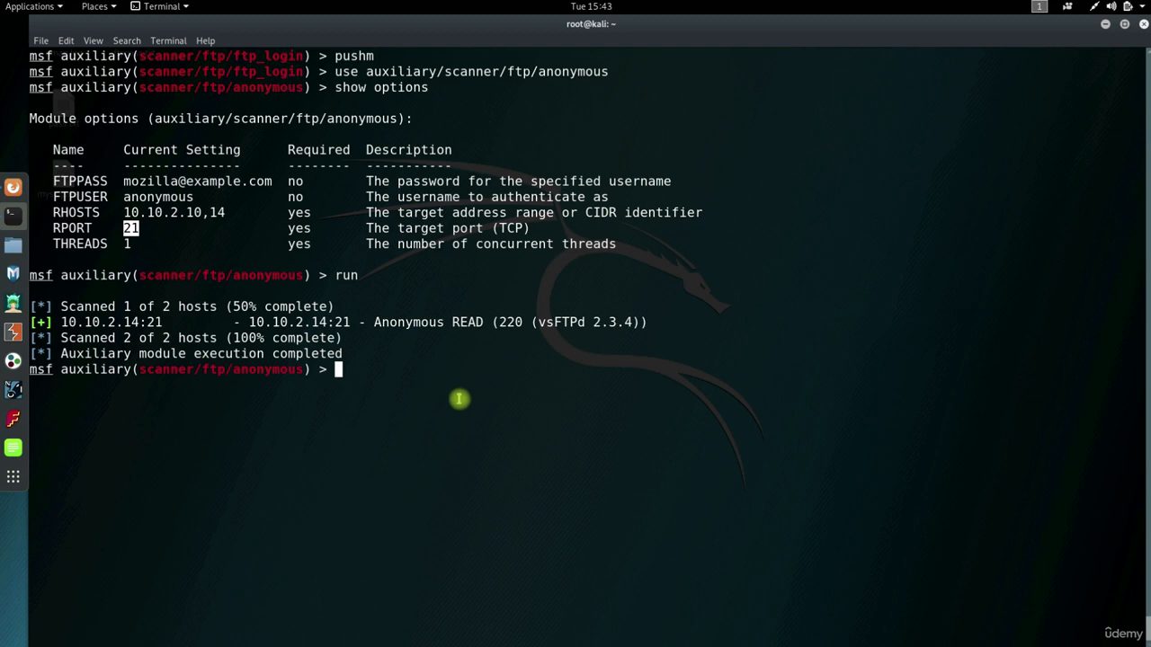